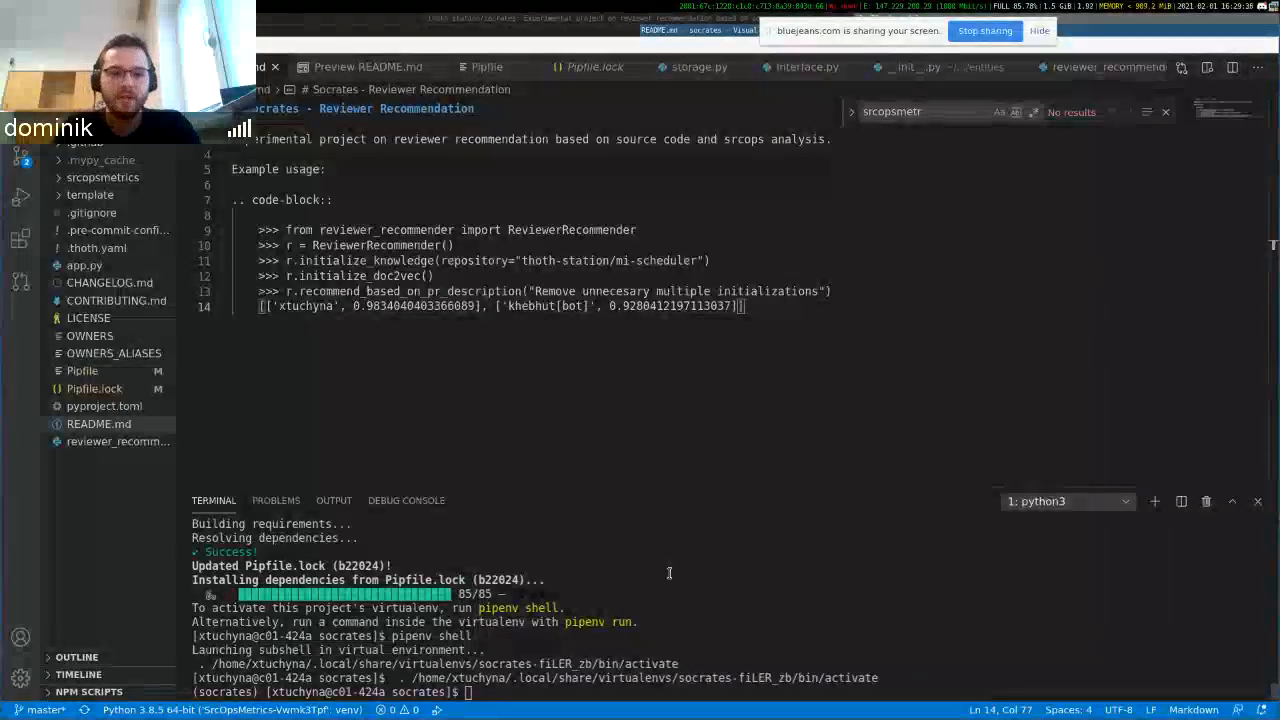
- Import ReviewerRecommender from reviewer_recommender in the Python REPL
{"action": "type", "text": "fro"}
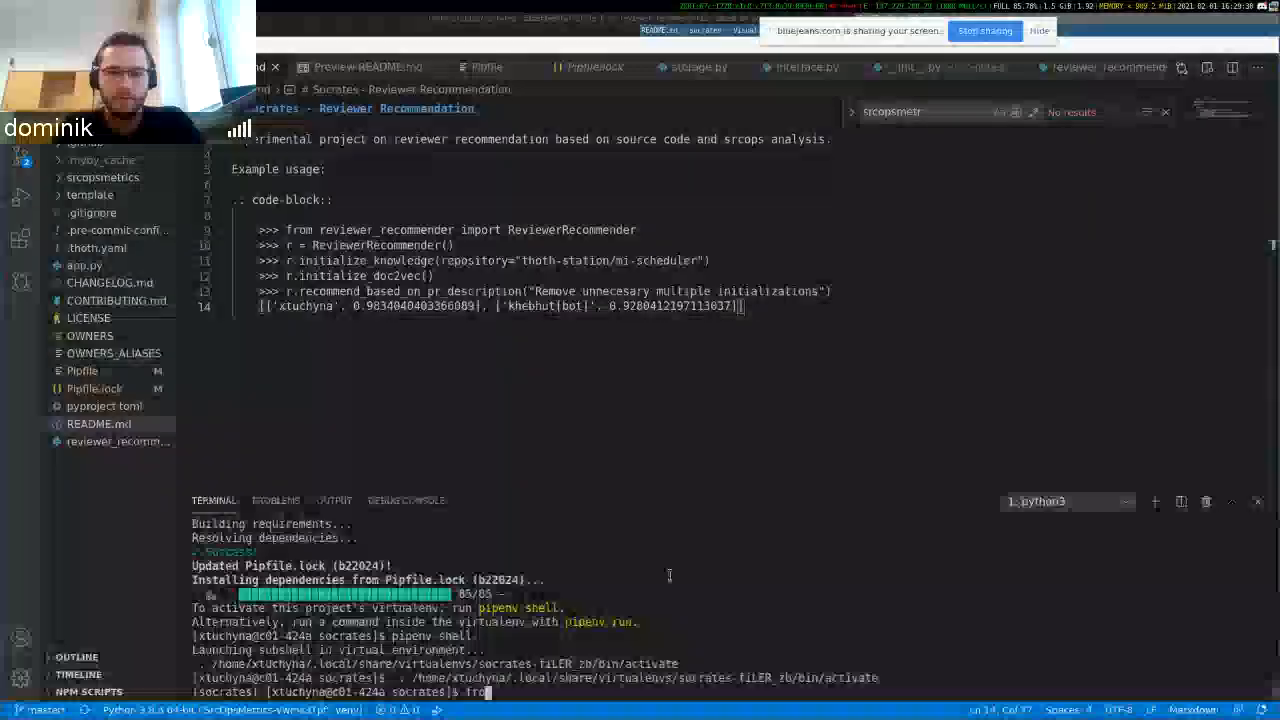
{"action": "type", "text": "from reviewer_recommender.py"}
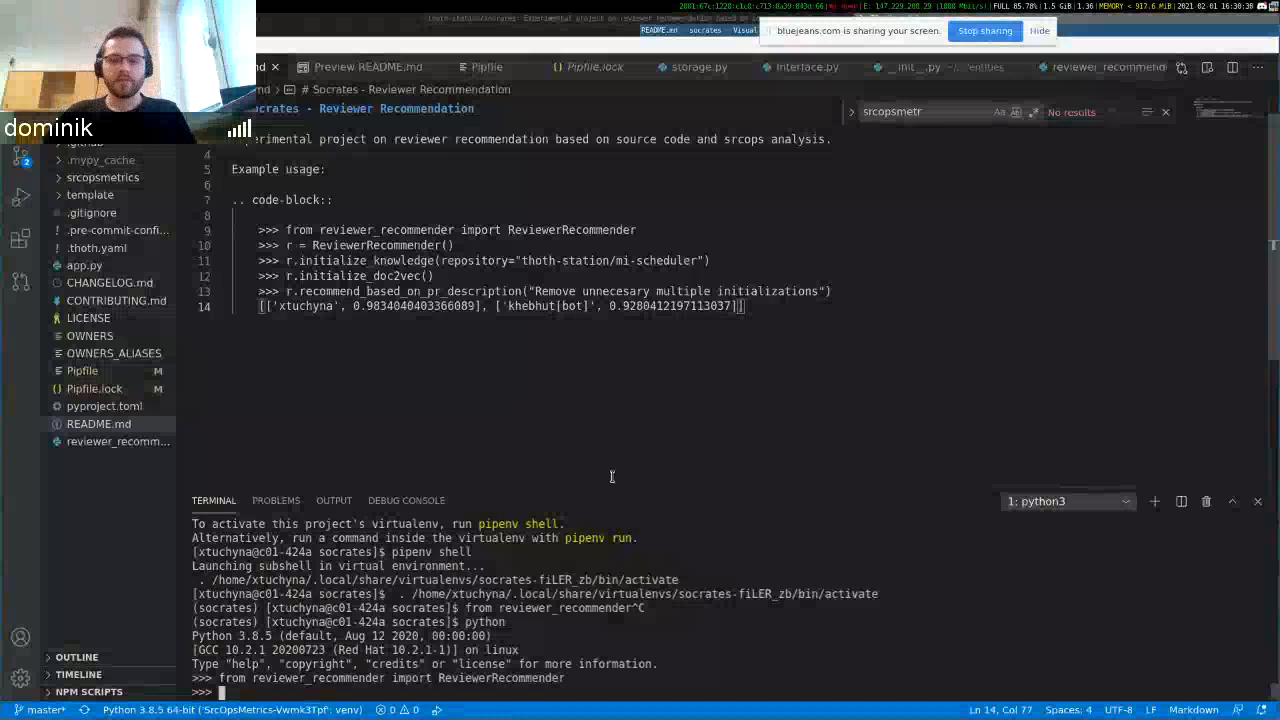
{"action": "mouse_move", "coordinate": [624, 382]}
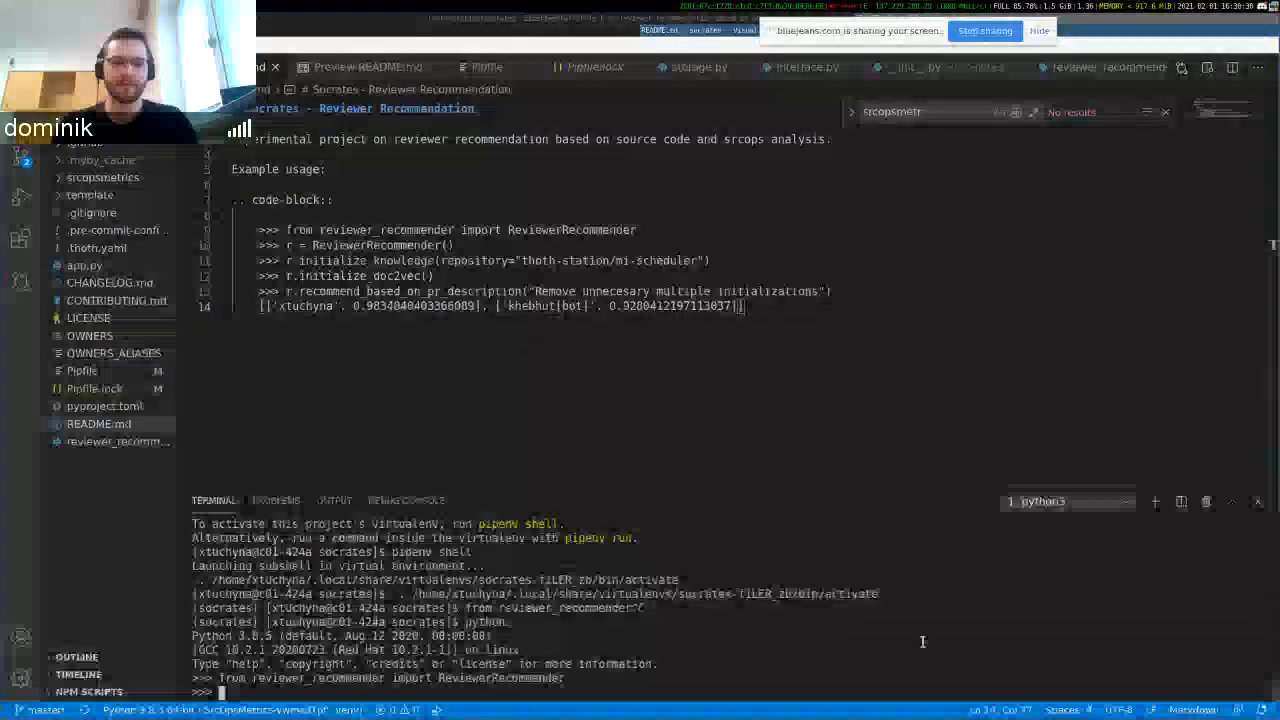
- Create a ReviewerRecommender instance with r = ReviewerRecommender()
{"action": "type", "text": "r = Revie"}
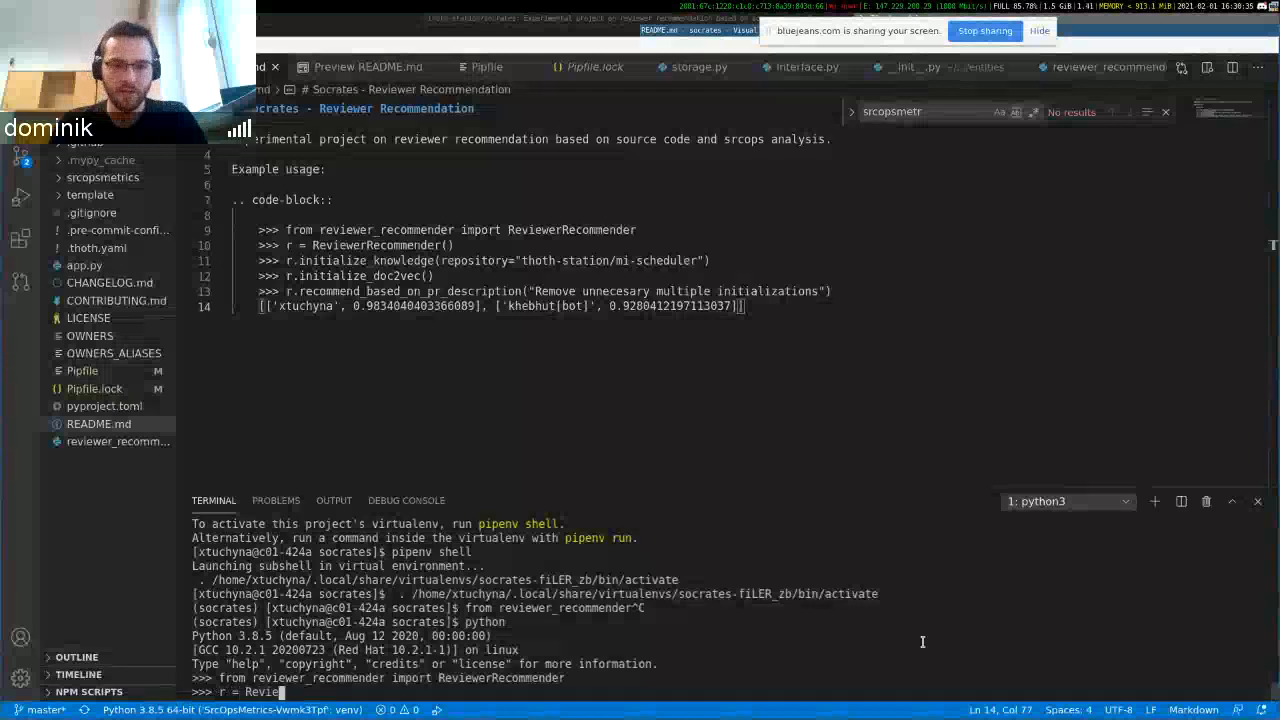
{"action": "type", "text": "ewerRecommender()"}
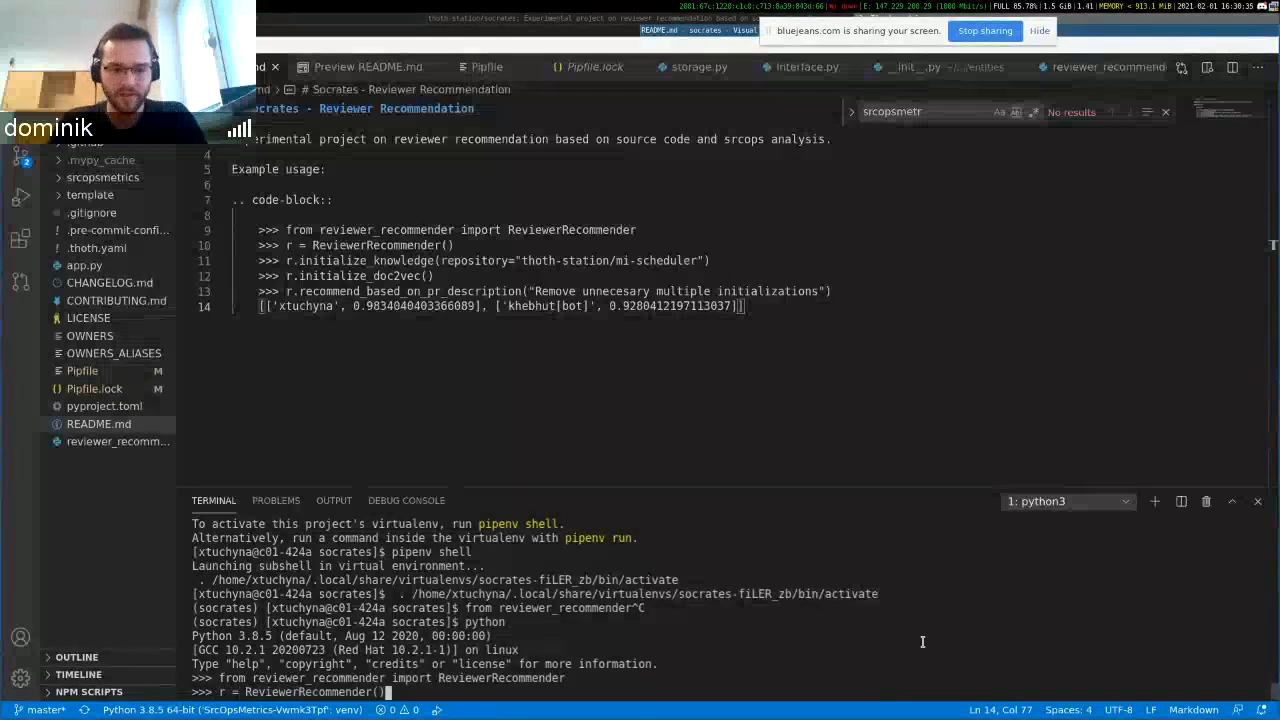
{"action": "key", "text": "Return"}
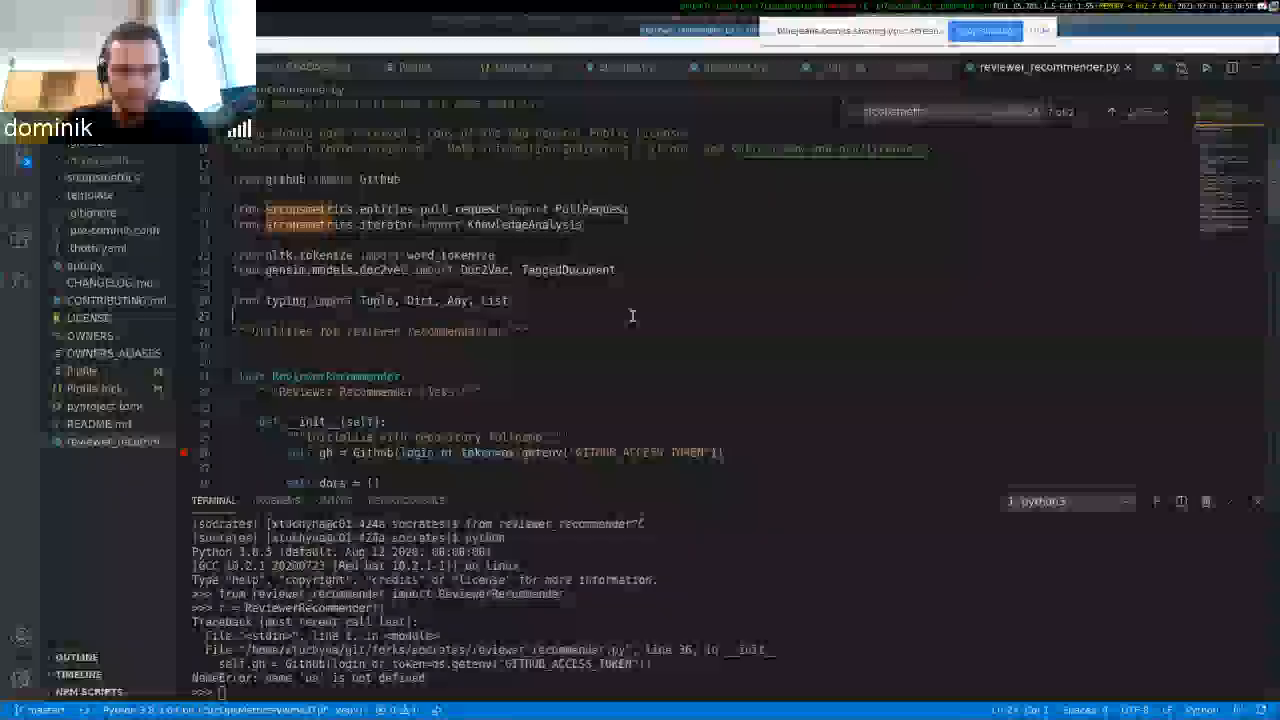
- Add the missing import os at the top of reviewer_recommender.py
{"action": "type", "text": "import ReviewerRecommender"}
{"action": "left_click", "coordinate": [730, 692]}
{"action": "type", "text": "r.initialize_knowledge(repository=\"thoth"}
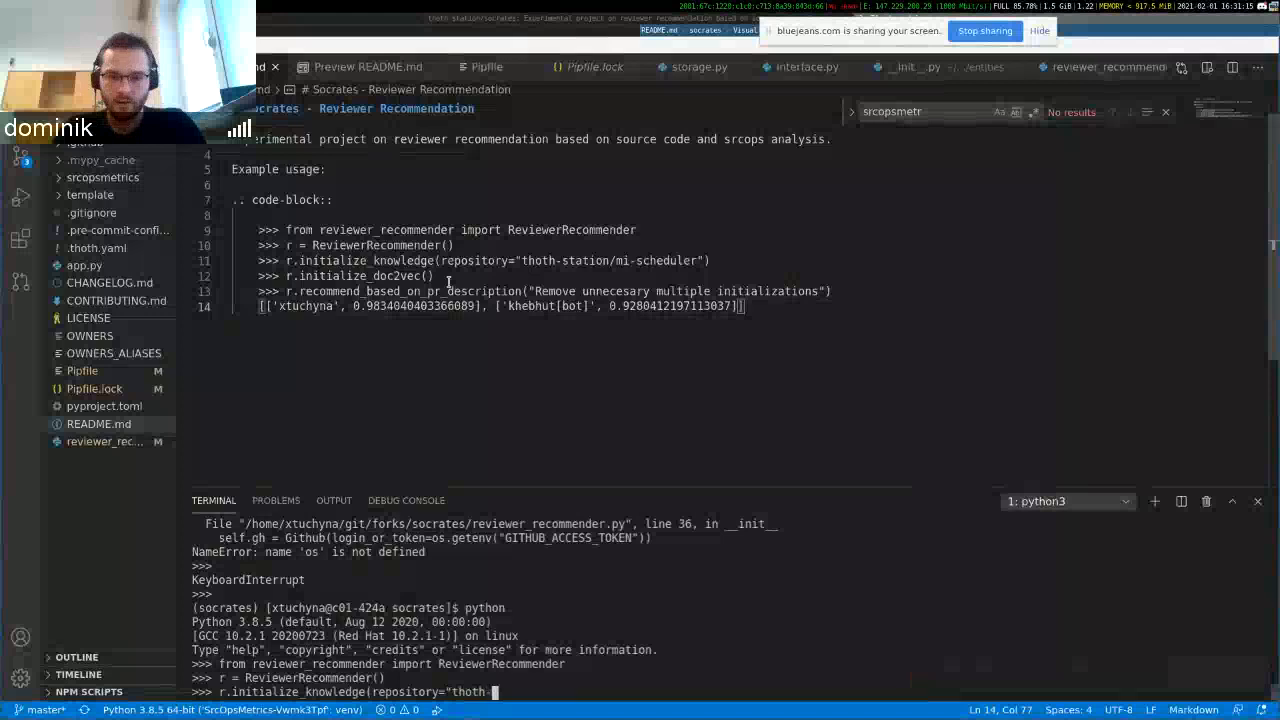
- Run r.initialize_knowledge for the thoth-station/mi-scheduler repository
{"action": "type", "text": "-station/mi-scheduler\")"}
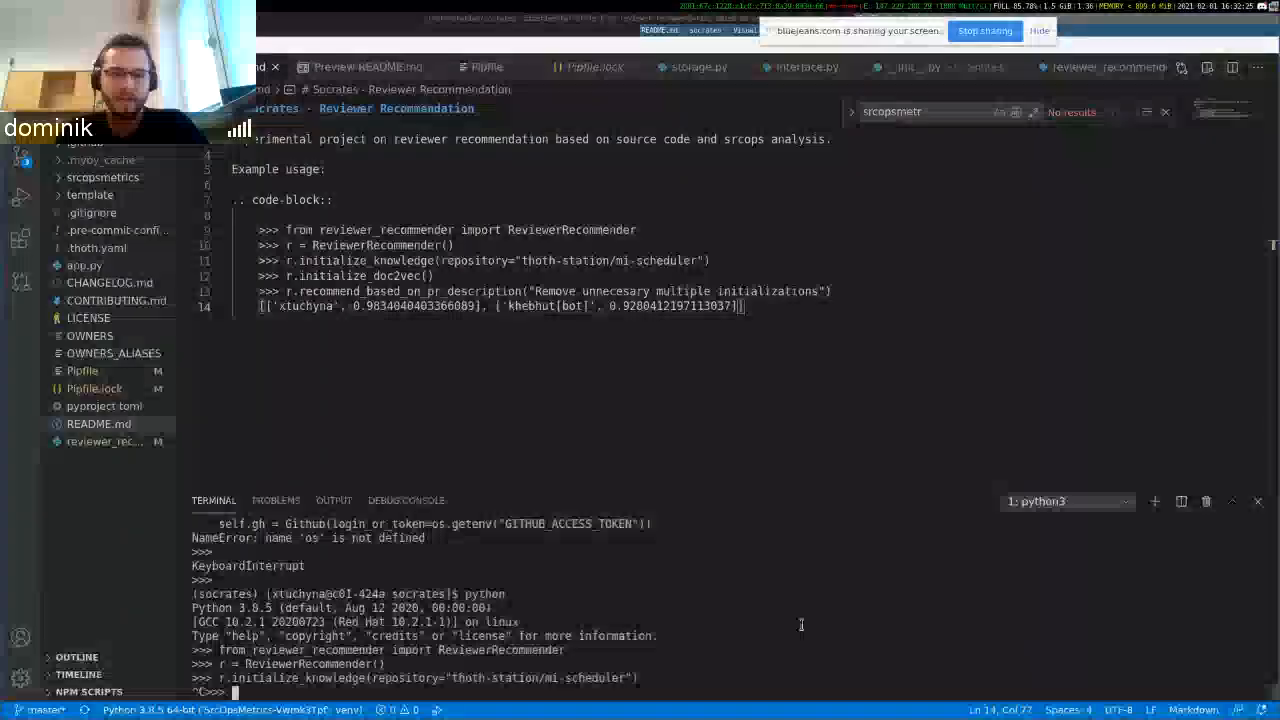
- Run r.initialize_doc2vec() and begin r.recommend_based_on_pr_description("Au..
{"action": "type", "text": "r.initialize_doc2vec("}
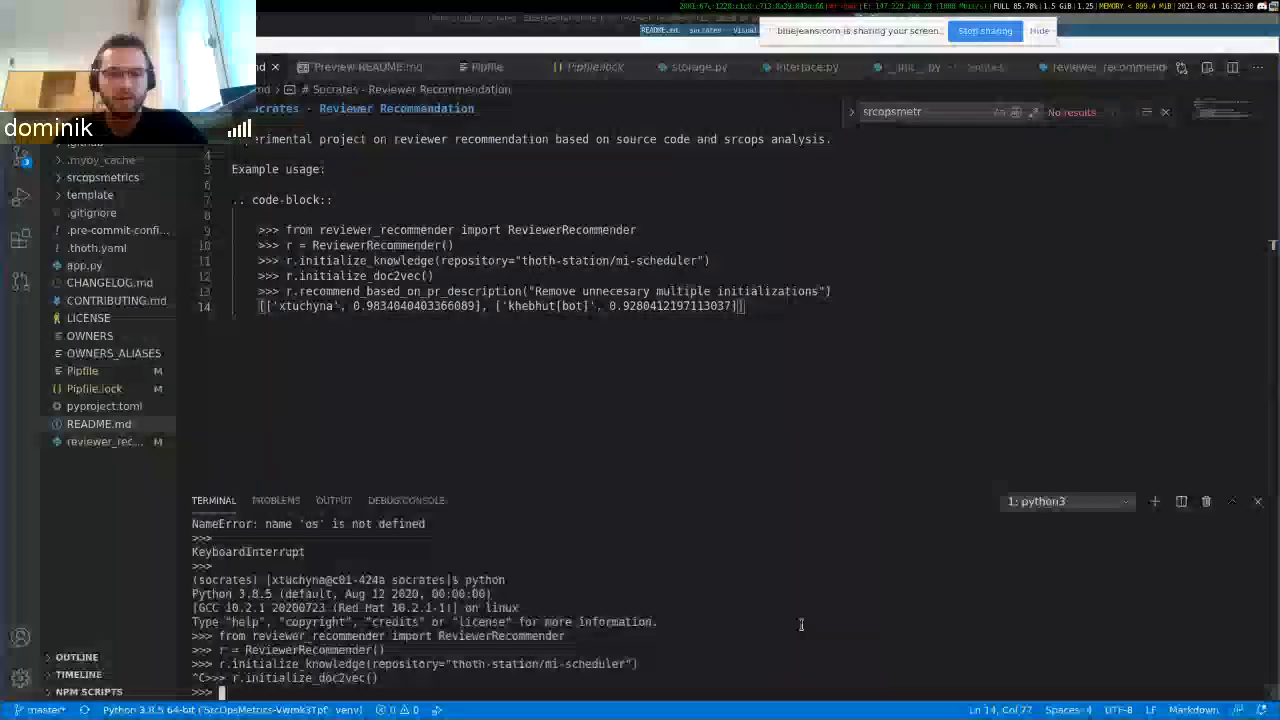
{"action": "type", "text": "r.recommend_based_on_pr_description(\""}
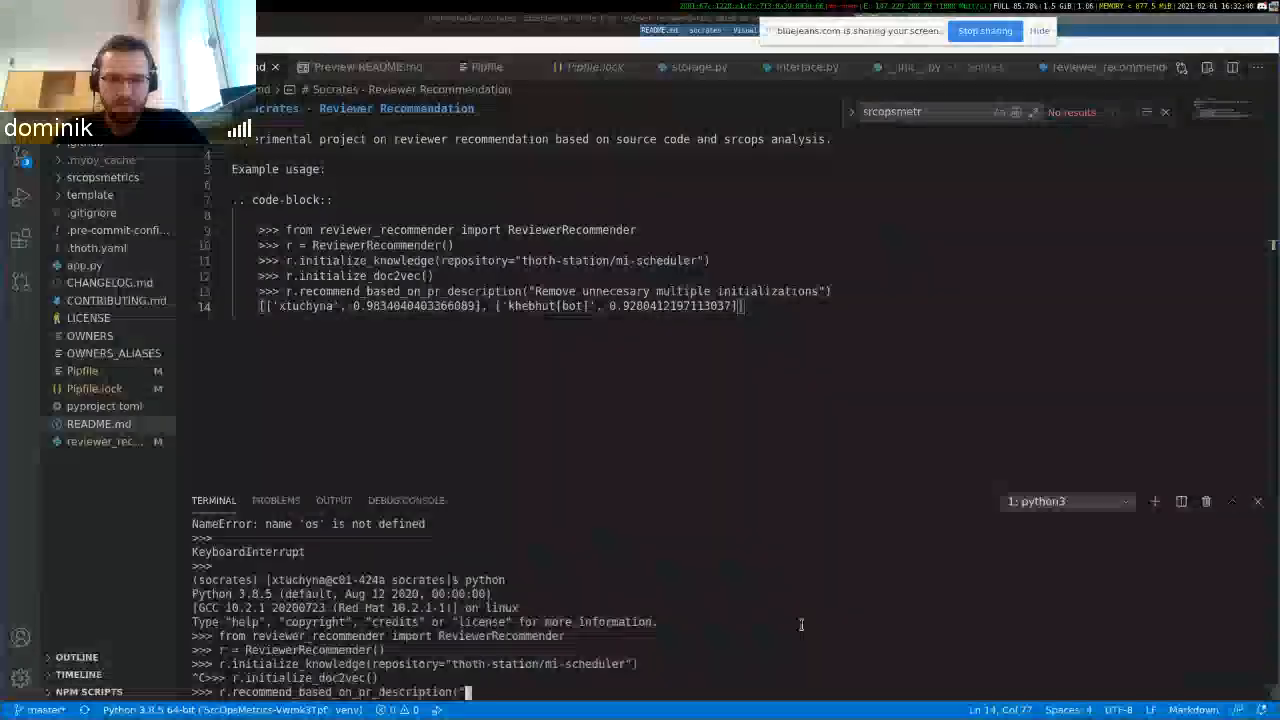
{"action": "type", "text": "Automatic depdency"}
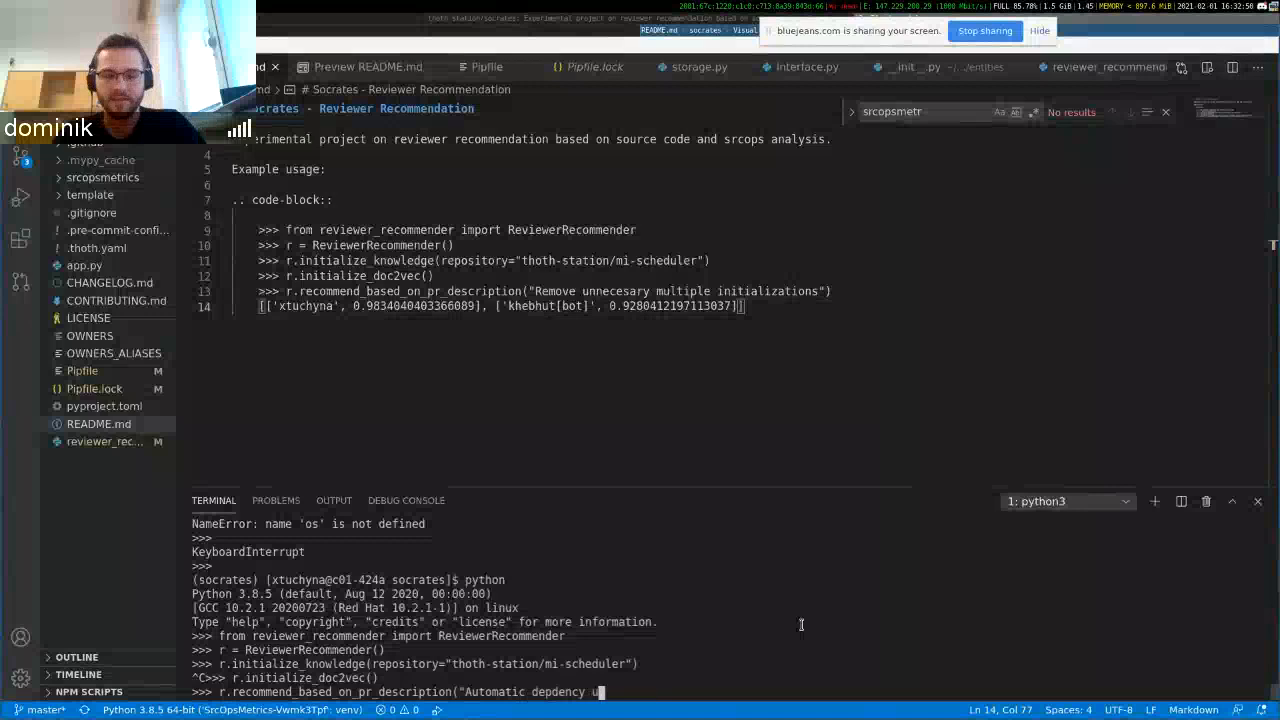
- Finish the call with "Automatic depdency update" and read the two recommended reviewers
{"action": "type", "text": "update\")"}
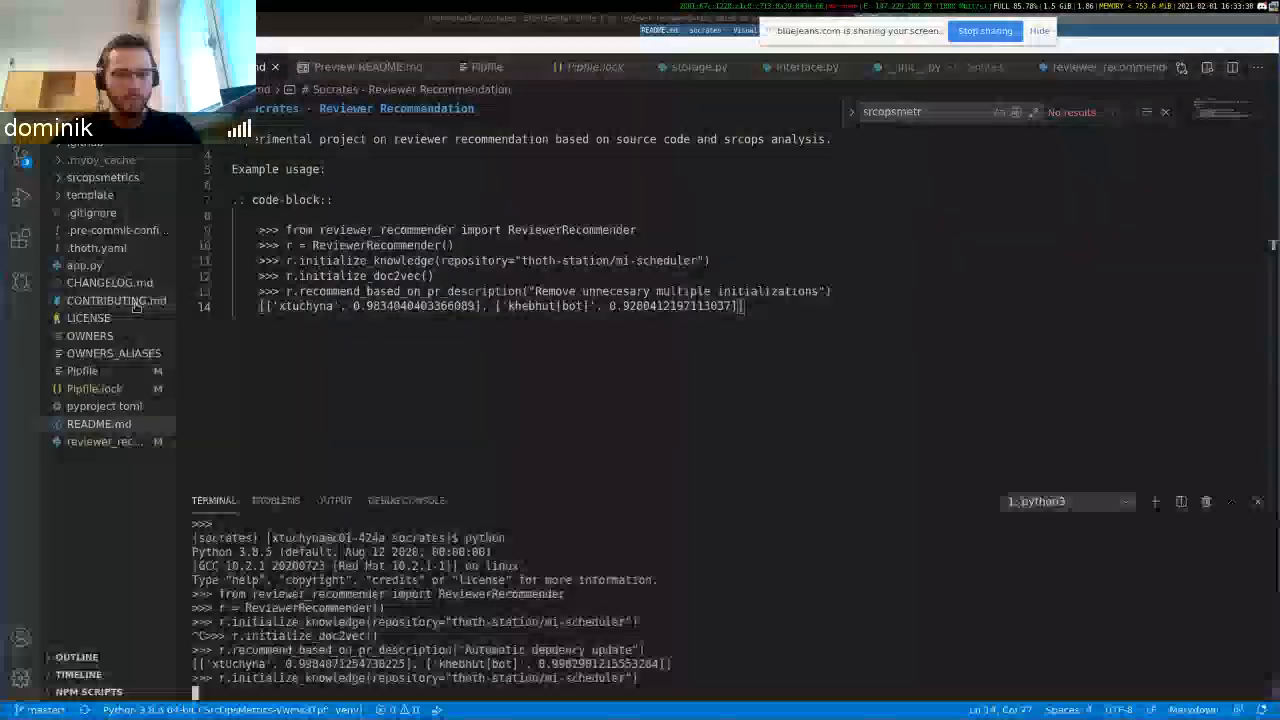
{"action": "left_click", "coordinate": [104, 176]}
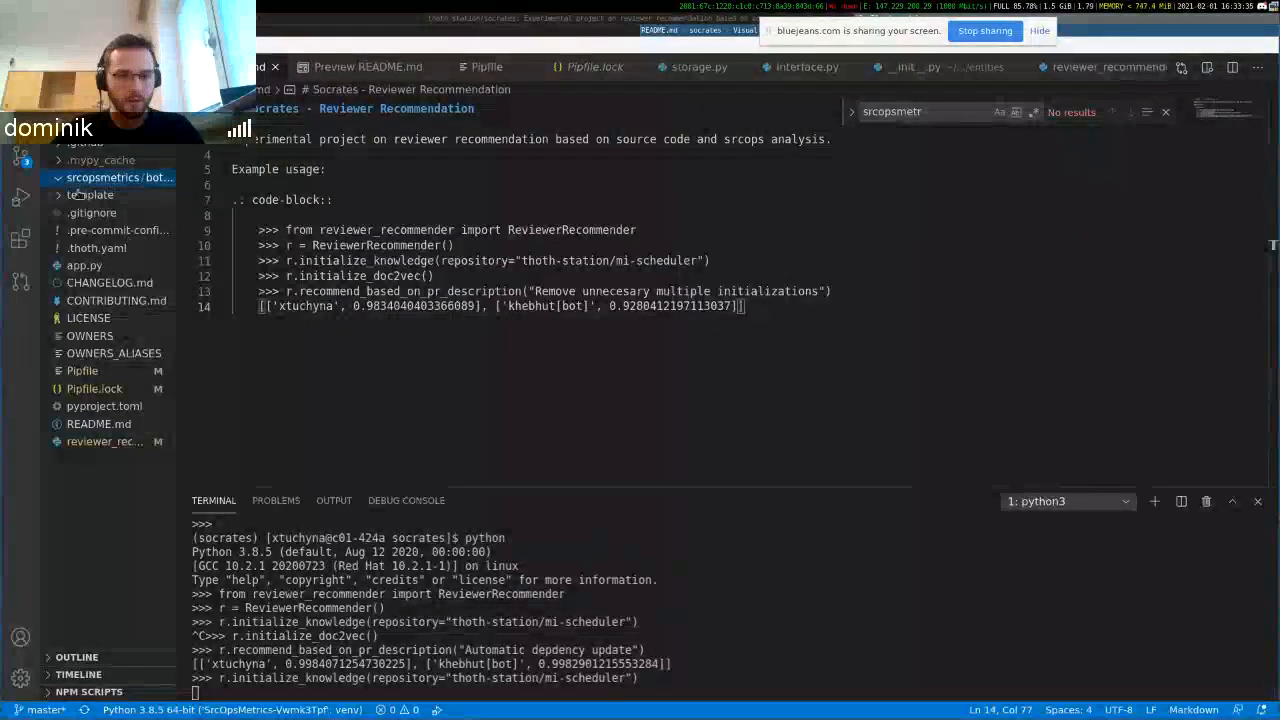